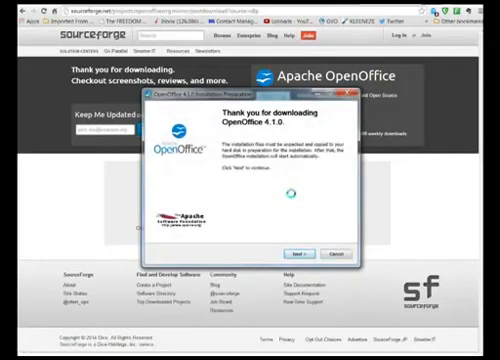
# Continue past the wizard's opening pages toward the Setup Type choice.
pyautogui.click(302, 252)
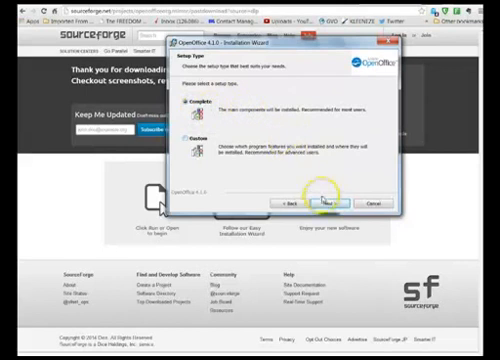
# Accept the Typical setup and start installing OpenOffice with a desktop shortcut.
pyautogui.click(328, 198)
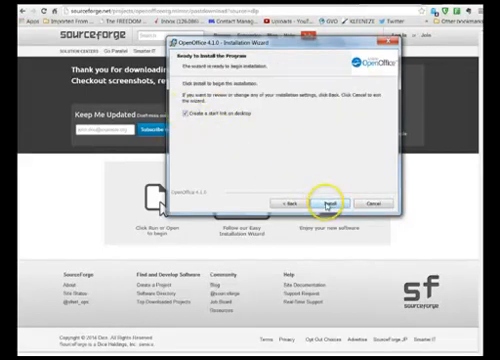
pyautogui.click(340, 204)
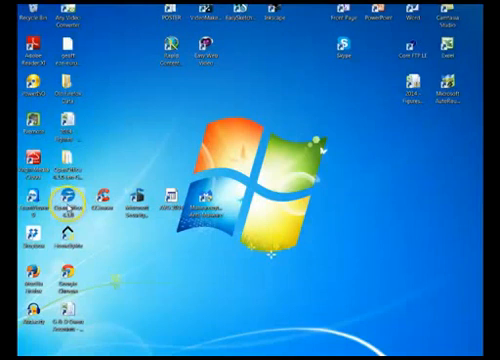
# Launch OpenOffice from the desktop shortcut and enter 'Geoff' as the first name in the welcome wizard.
pyautogui.doubleClick(68, 202)
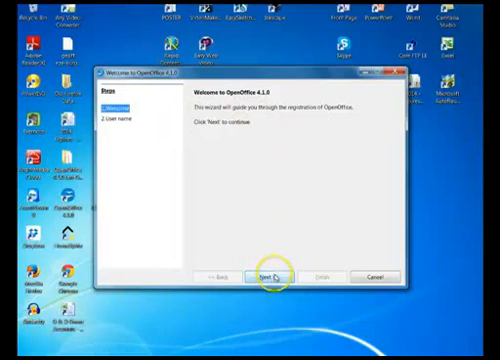
pyautogui.click(262, 276)
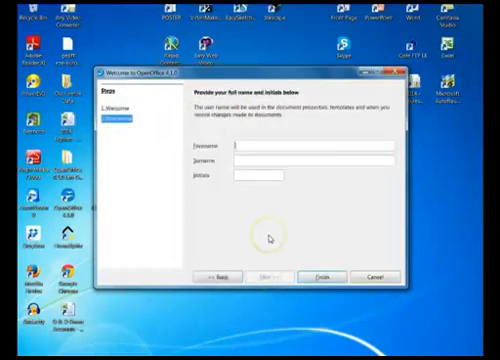
pyautogui.write('Geoff')
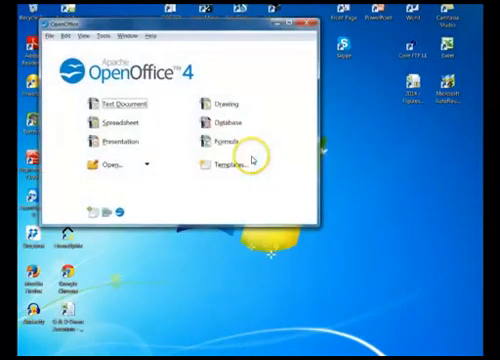
pyautogui.moveTo(152, 104)
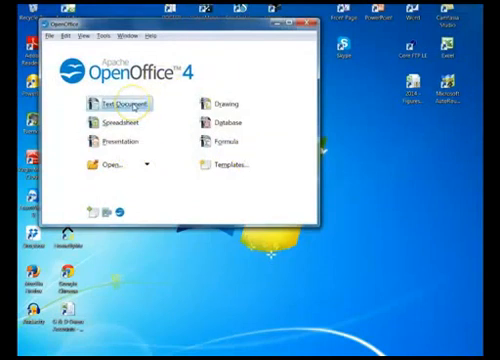
pyautogui.moveTo(120, 124)
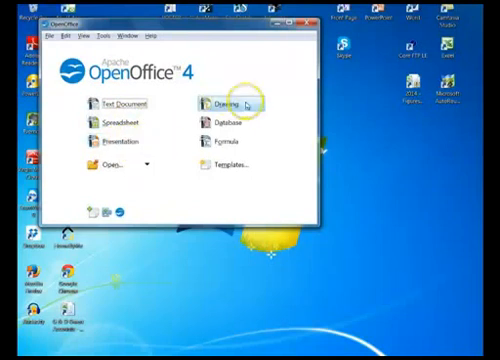
pyautogui.moveTo(228, 140)
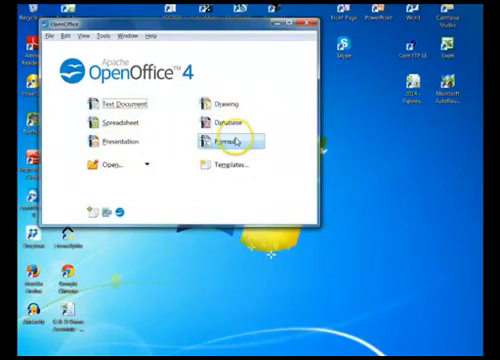
pyautogui.moveTo(176, 158)
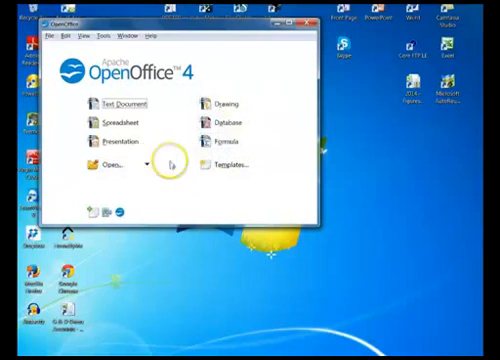